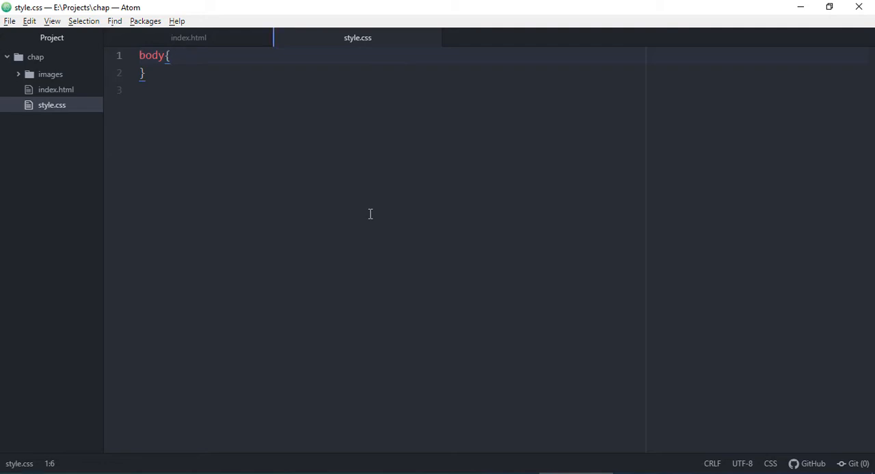
Add 'background: linear-gradient(black, white);' to the body rule and save style.css.
{"action": "key", "text": "enter"}
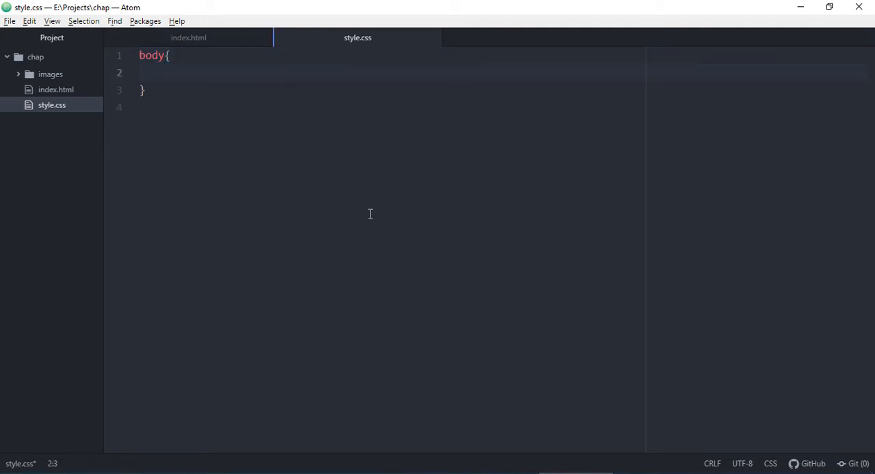
{"action": "type", "text": "background:"}
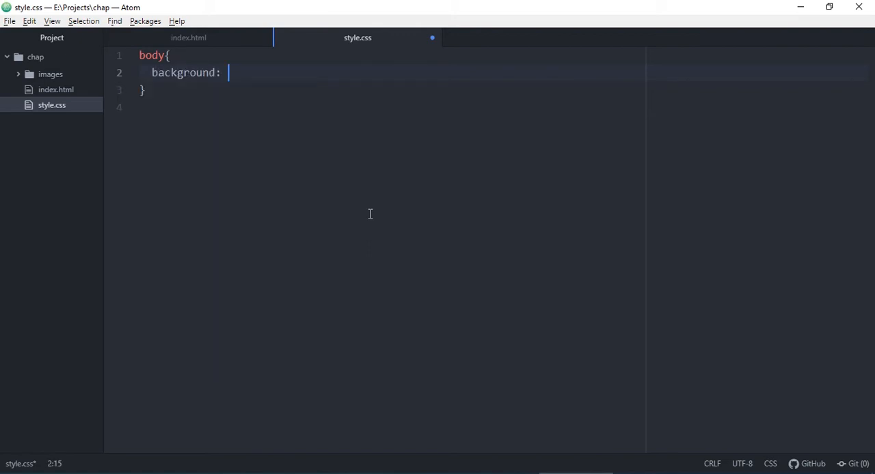
{"action": "type", "text": "linear"}
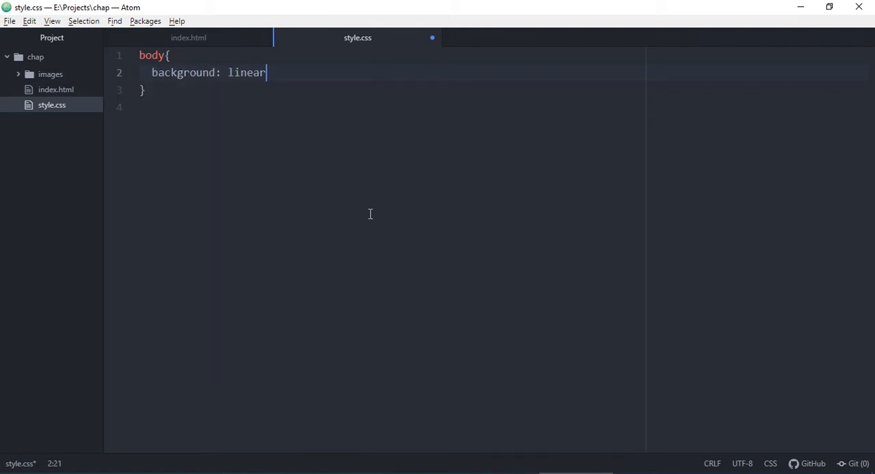
{"action": "type", "text": "-gra"}
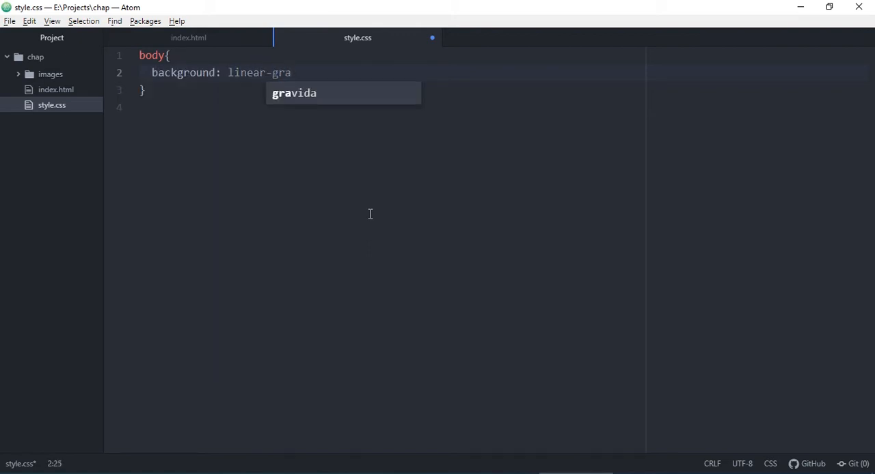
{"action": "type", "text": "dien"}
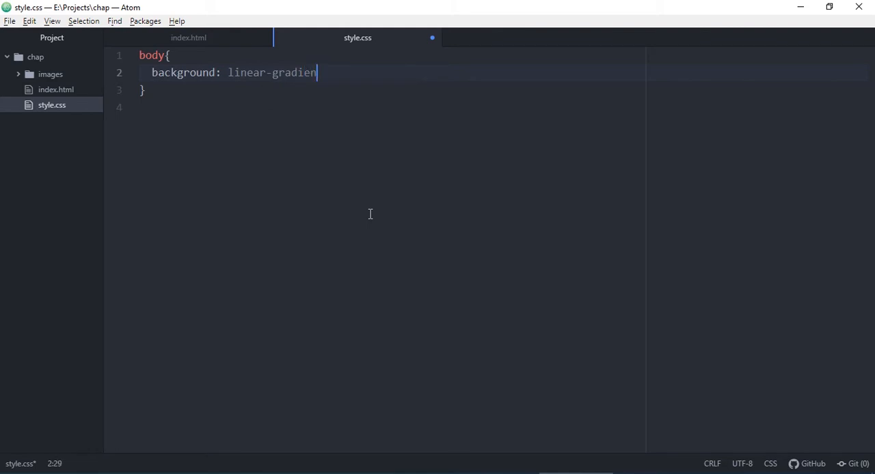
{"action": "type", "text": "t(blac"}
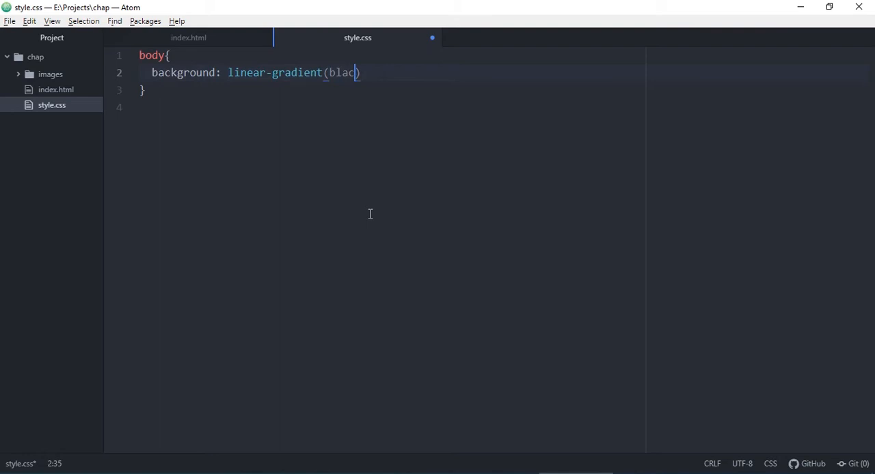
{"action": "type", "text": ", whi"}
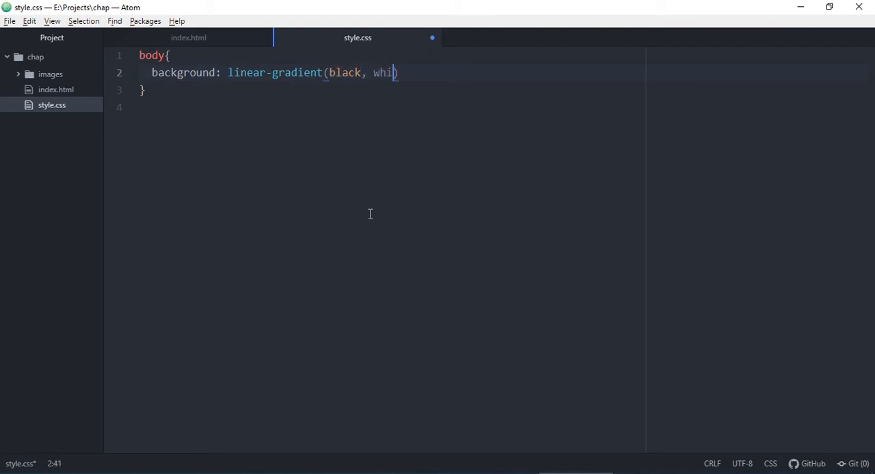
{"action": "type", "text": "te;"}
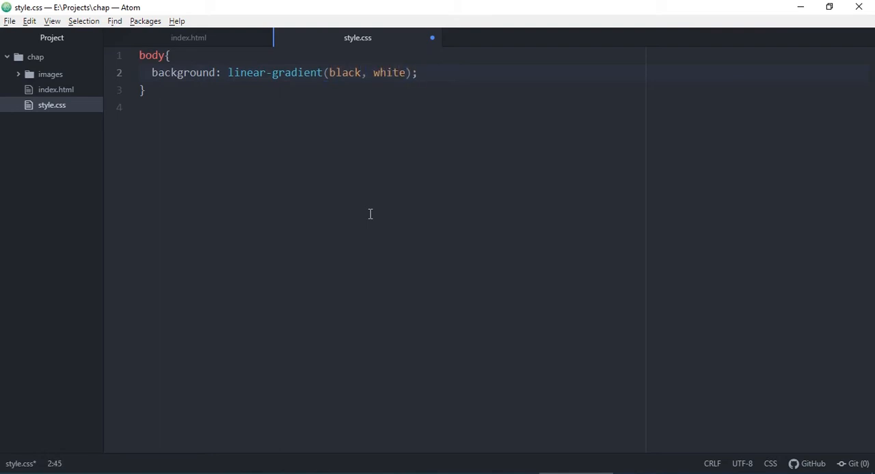
{"action": "key", "text": "ctrl+s"}
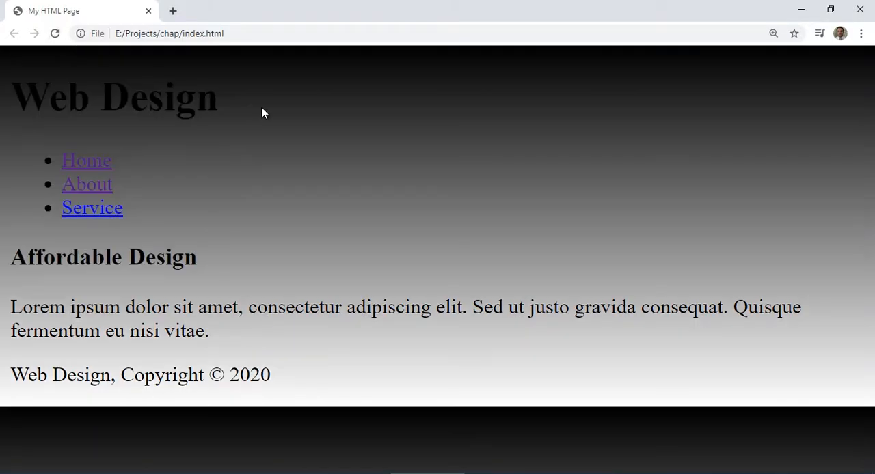
{"action": "mouse_move", "coordinate": [399, 421]}
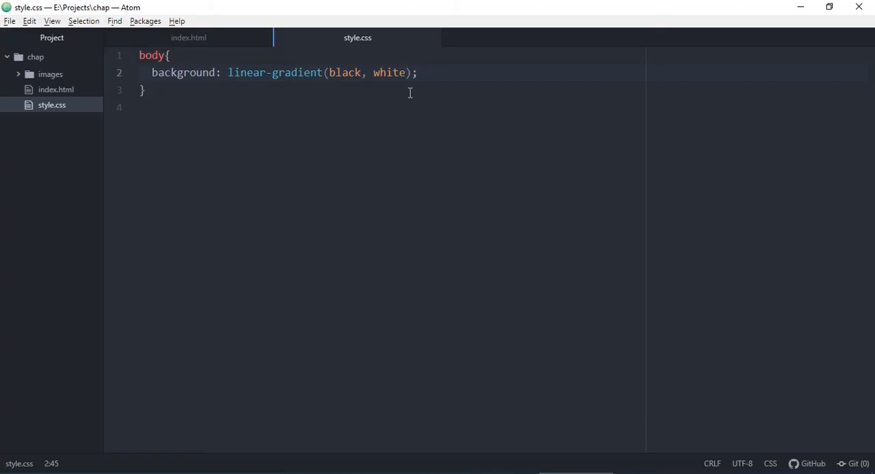
Append no-repeat to the body background declaration.
{"action": "type", "text": "no-"}
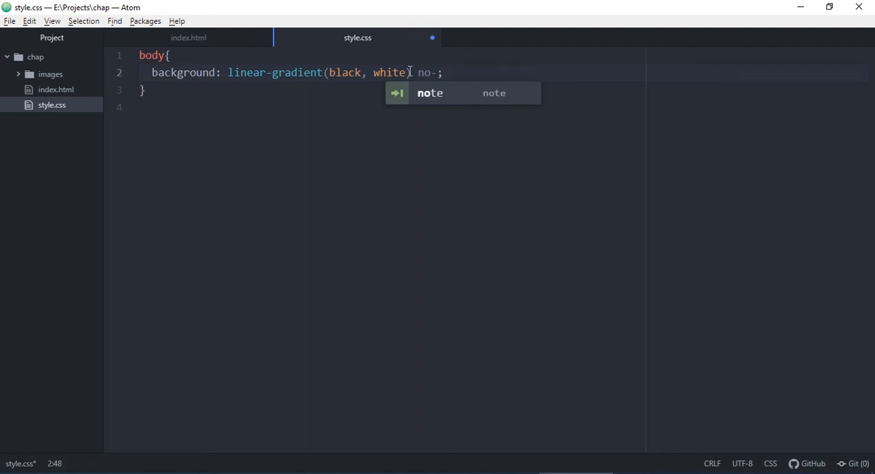
{"action": "type", "text": "repeat"}
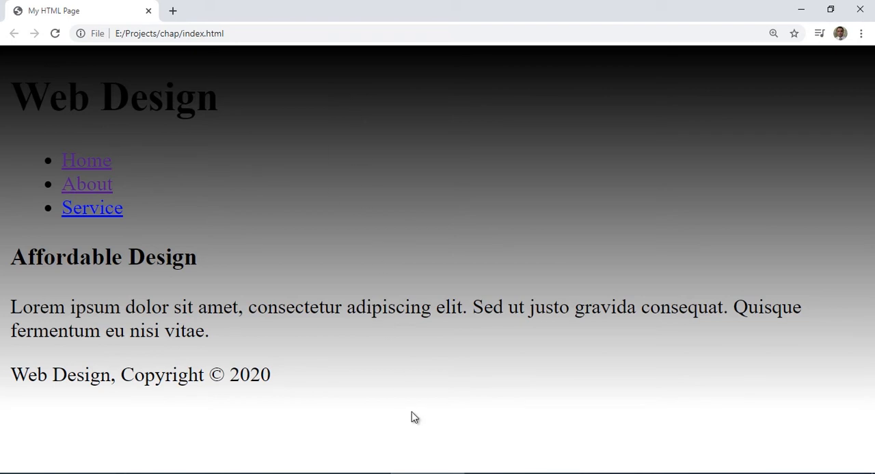
{"action": "mouse_move", "coordinate": [508, 394]}
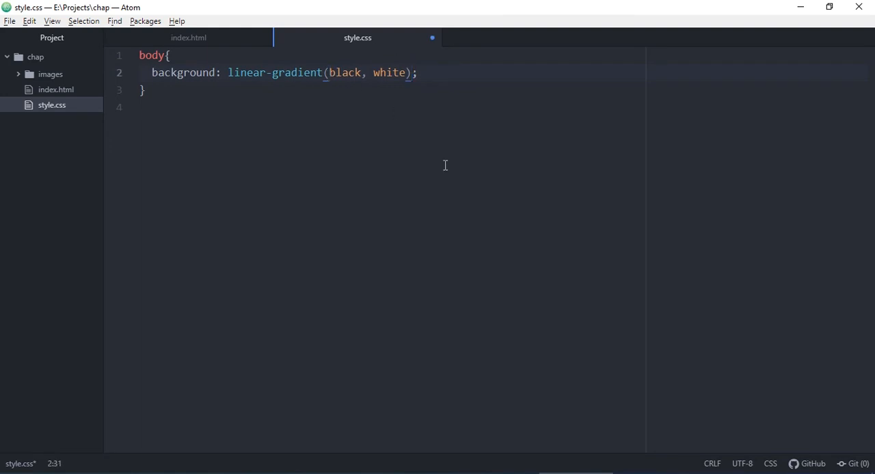
Make the gradient direction 'to right' as the first linear-gradient argument.
{"action": "type", "text": "to right"}
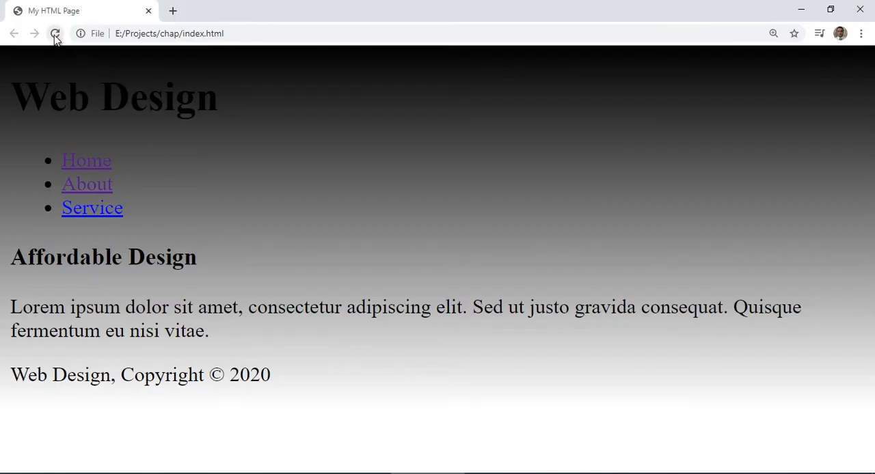
Reload the Chrome page to show the left-to-right black-to-white gradient.
{"action": "left_click", "coordinate": [55, 32]}
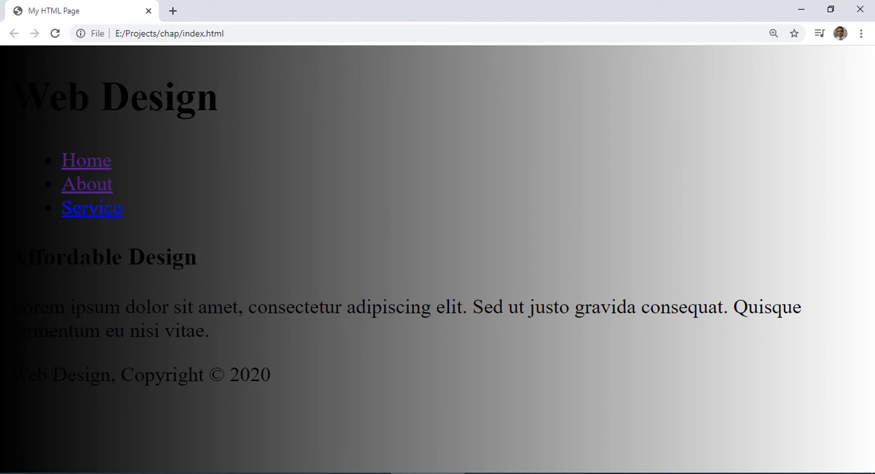
{"action": "mouse_move", "coordinate": [696, 161]}
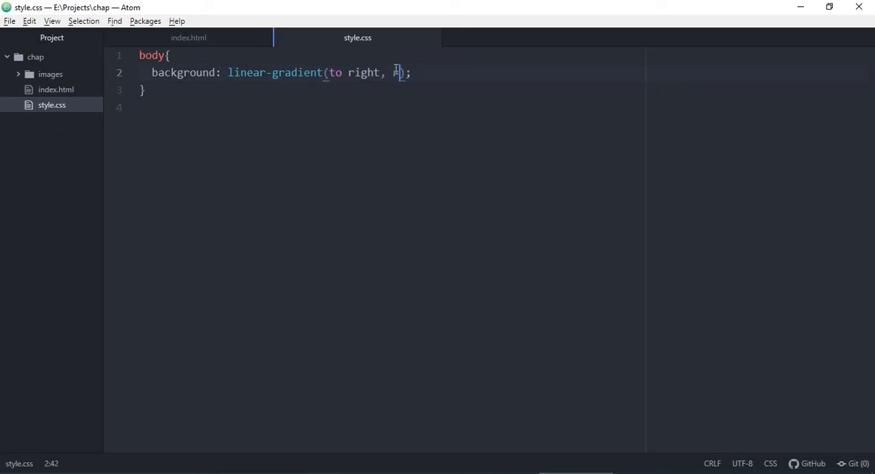
Change the gradient colours to red, green, blue, yellow running to the right.
{"action": "type", "text": "red,"}
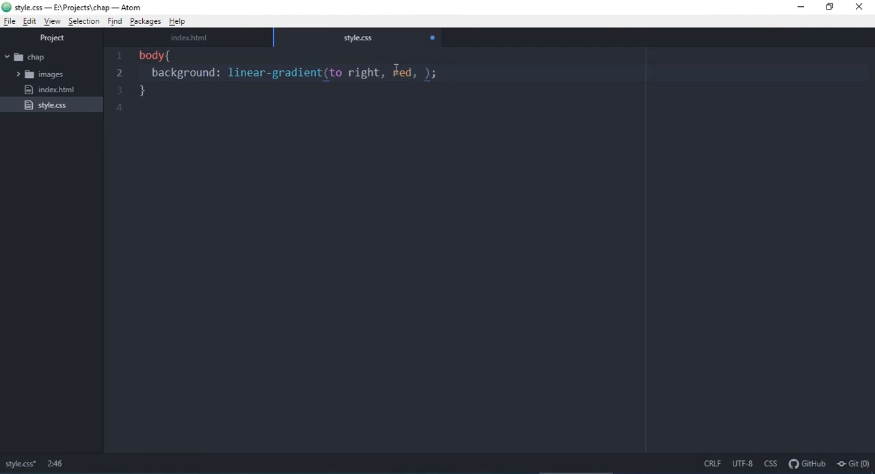
{"action": "type", "text": "green,"}
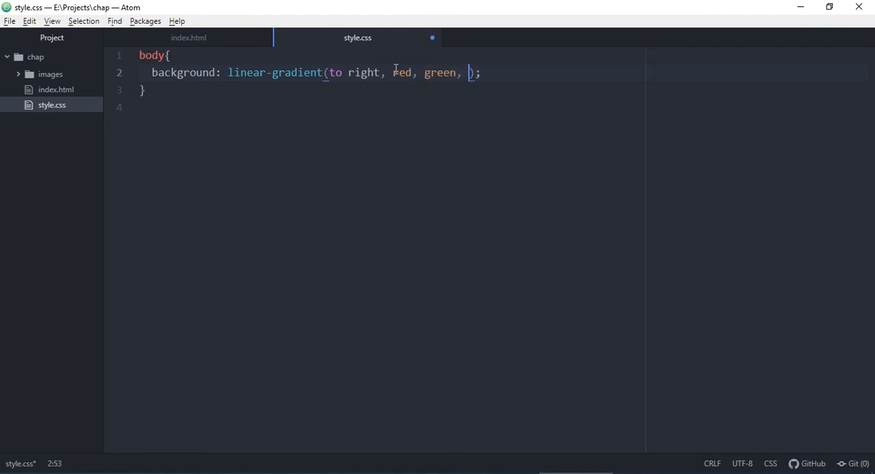
{"action": "type", "text": "blue,"}
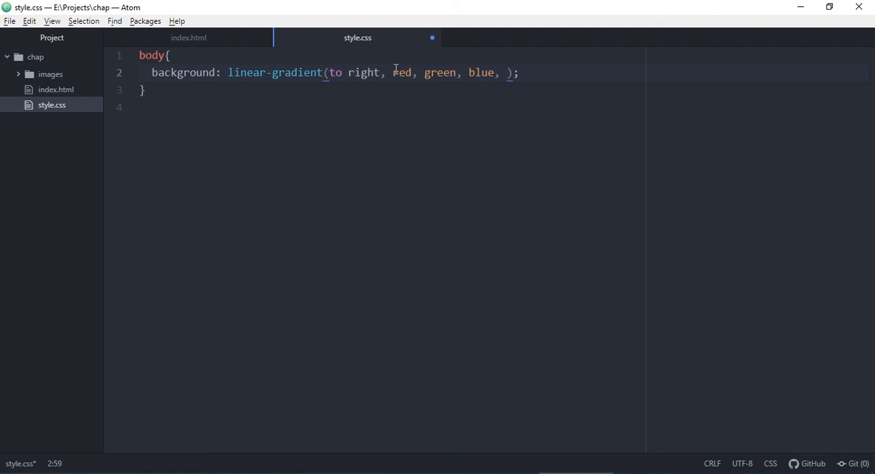
{"action": "type", "text": "yell"}
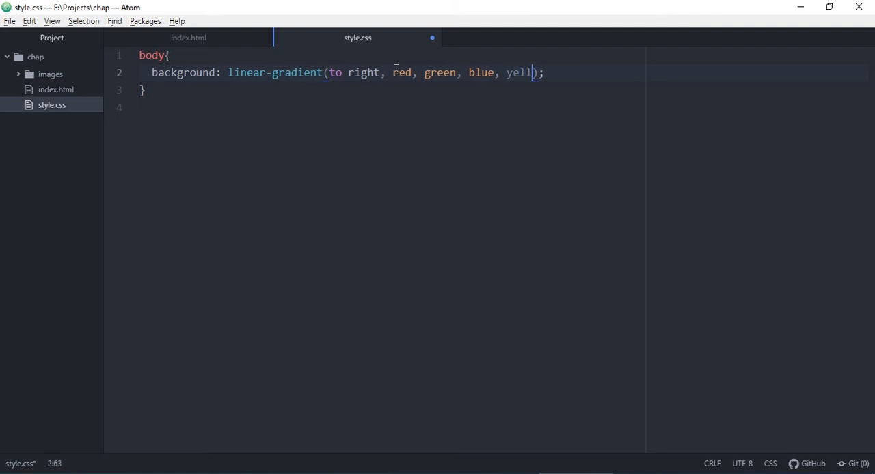
{"action": "type", "text": "ow"}
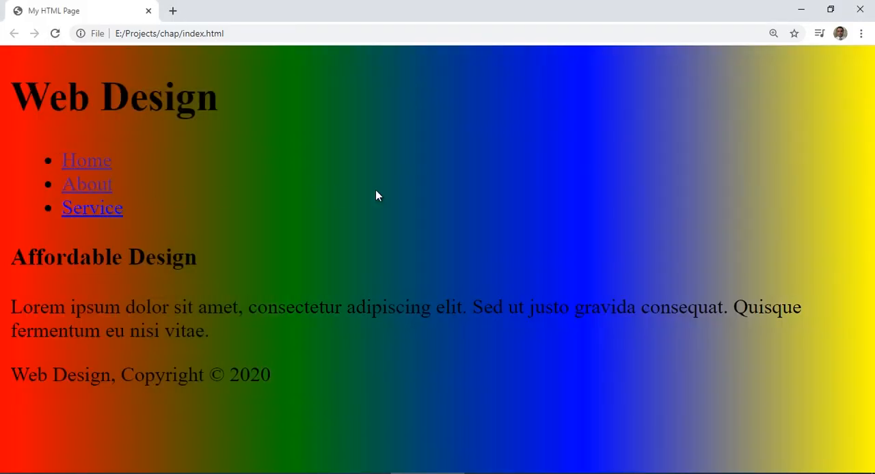
{"action": "mouse_move", "coordinate": [538, 270]}
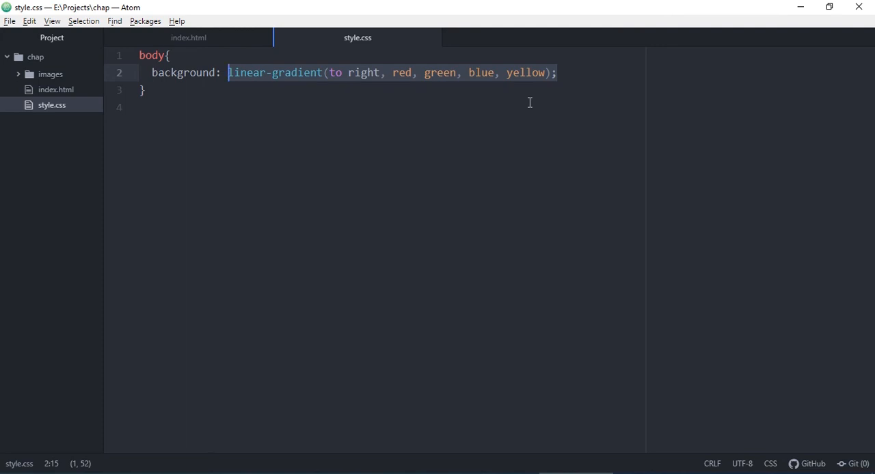
Set the body background to radial-gradient(circle, red, green, blue).
{"action": "type", "text": "radi"}
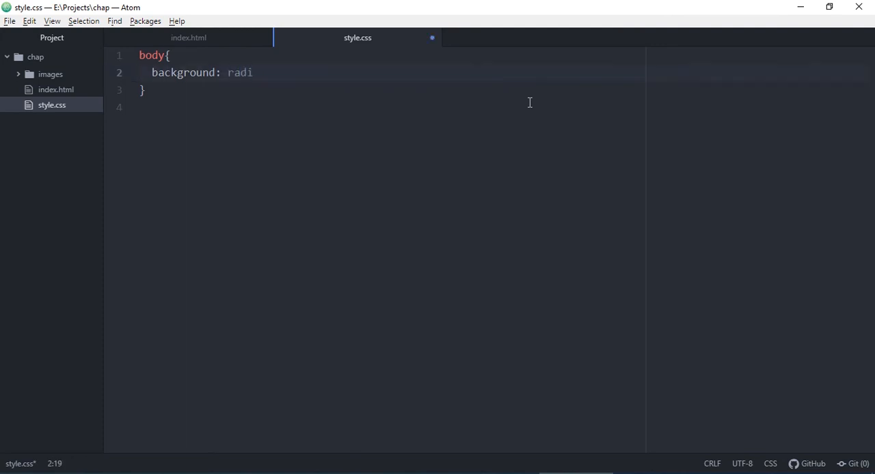
{"action": "type", "text": "al-g"}
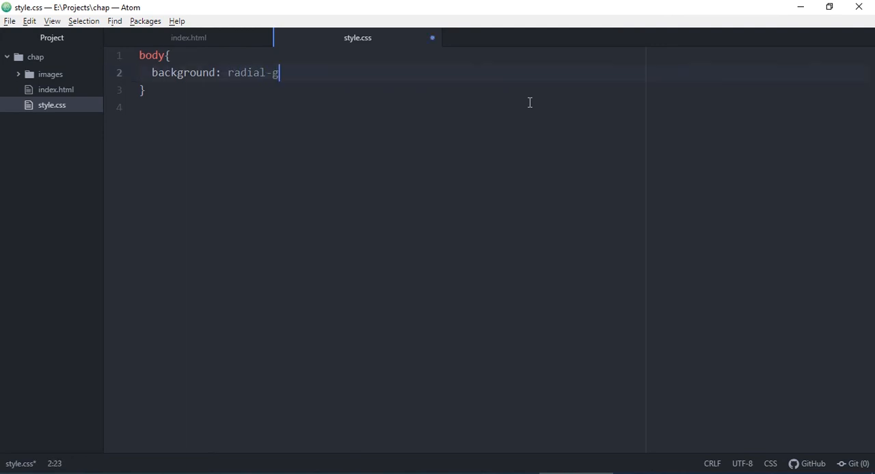
{"action": "type", "text": "radient"}
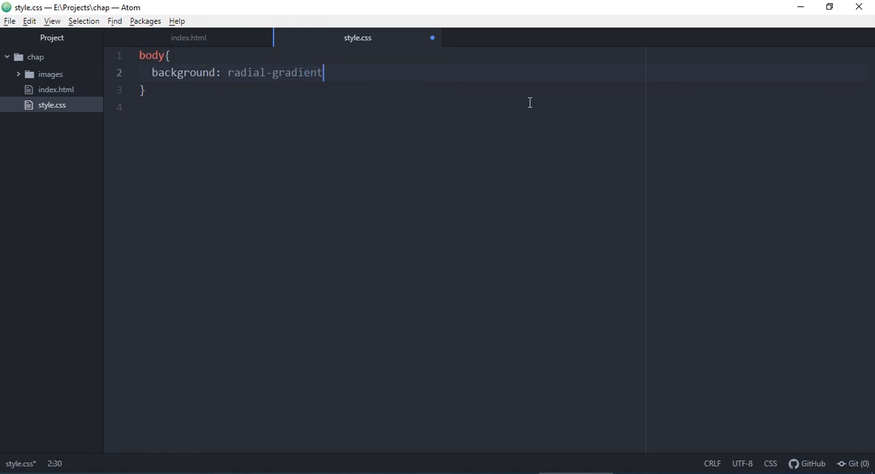
{"action": "type", "text": "(circle"}
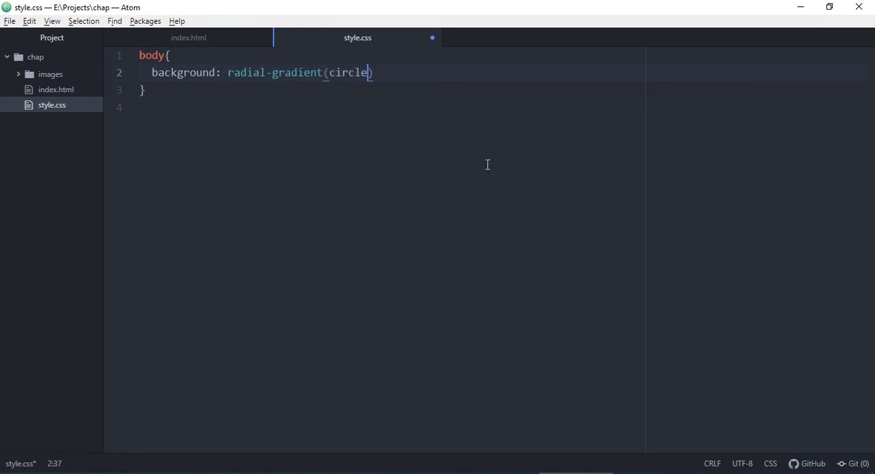
{"action": "type", "text": ","}
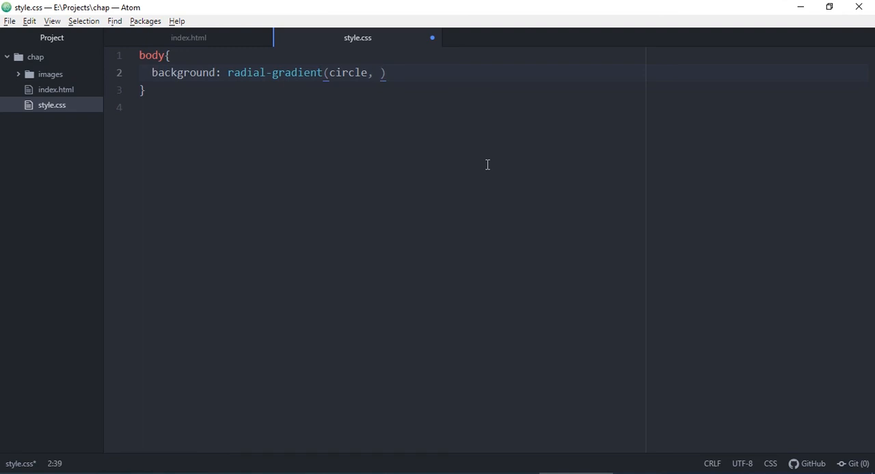
{"action": "type", "text": "red, gre"}
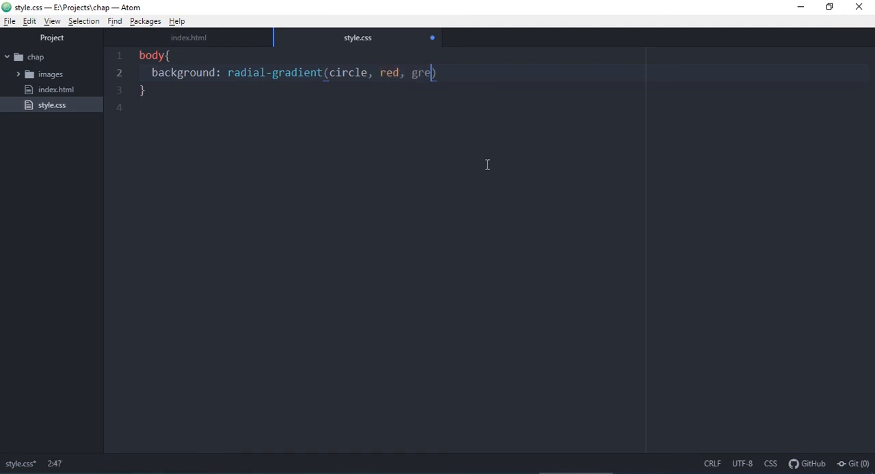
{"action": "type", "text": "en,"}
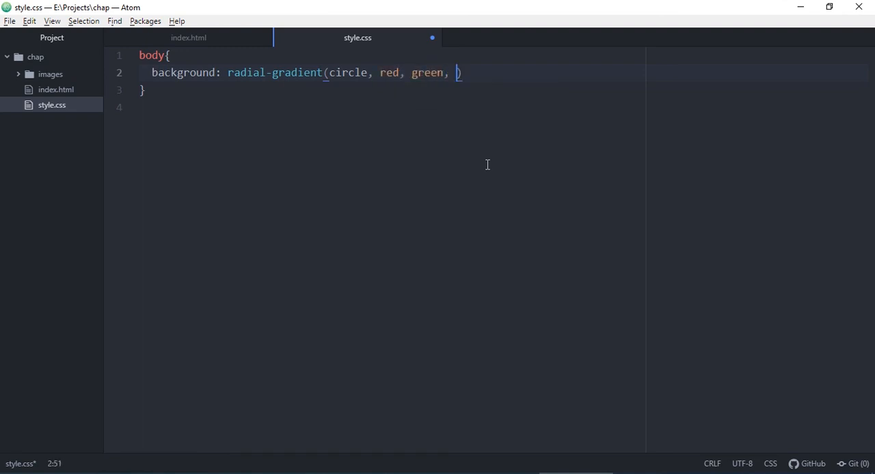
{"action": "type", "text": "blue)"}
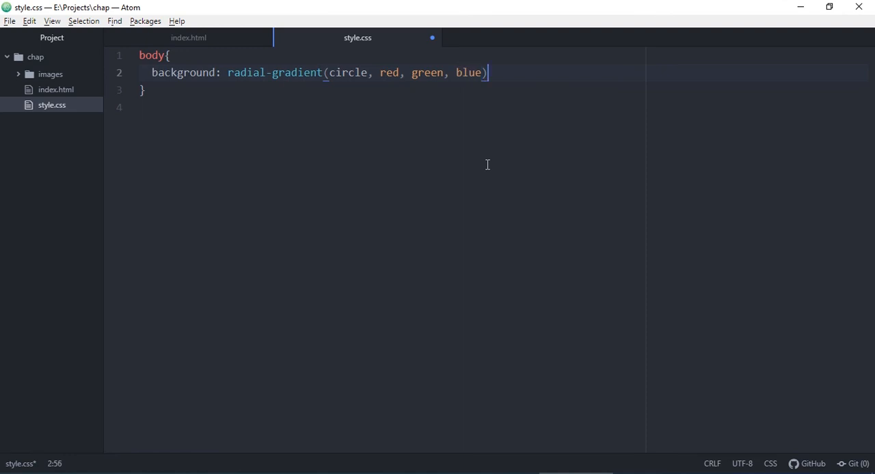